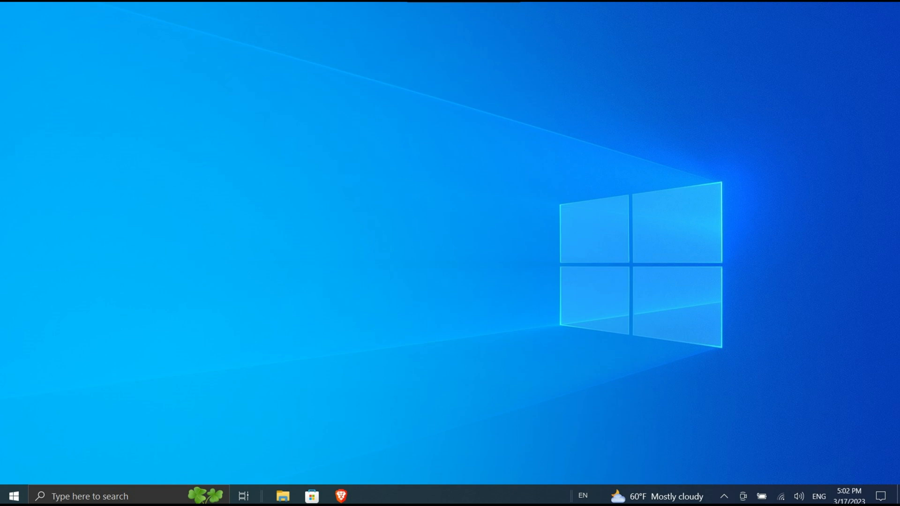
Step: Launch Windows PowerShell (Admin) from the Start quick menu and approve the UAC prompt
right_click(12, 496)
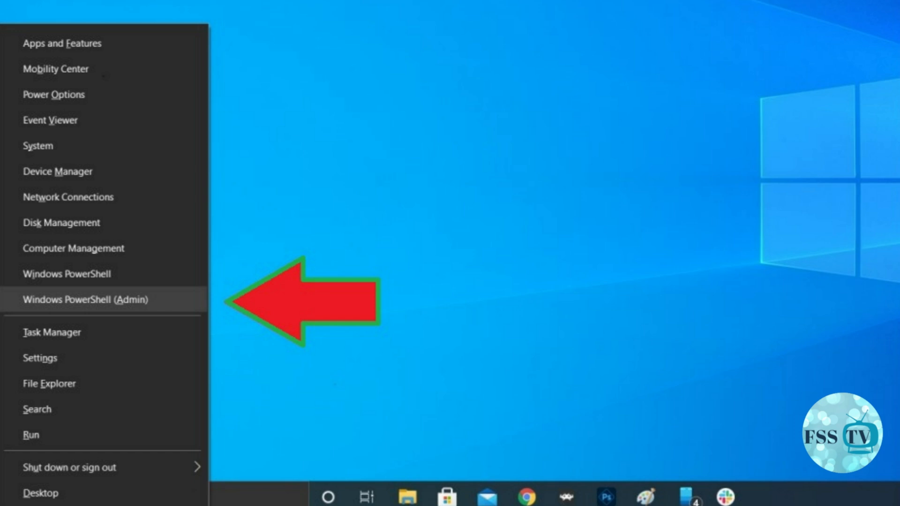
left_click(84, 300)
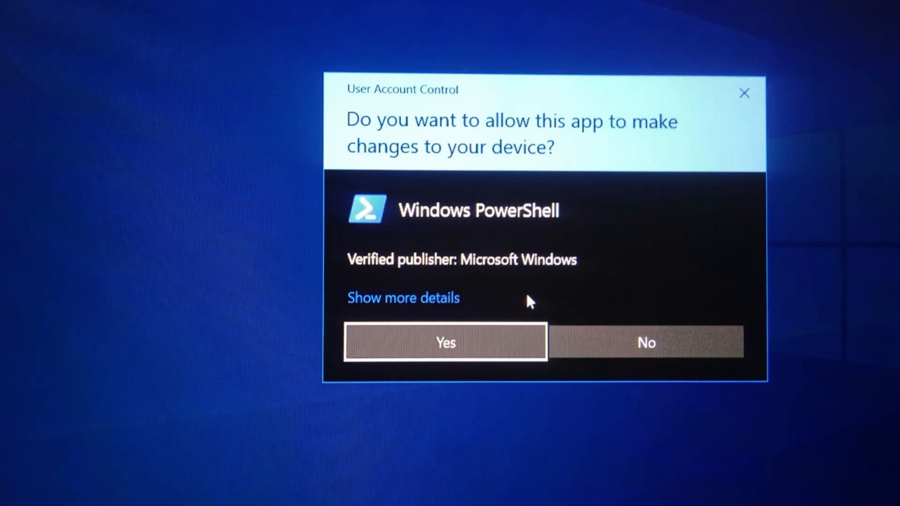
left_click(446, 342)
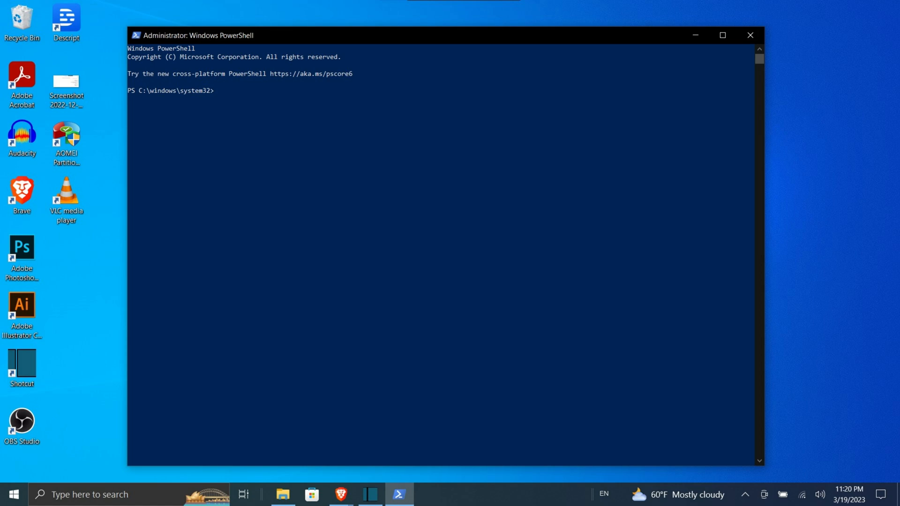
Step: Run powercfg /batteryreport /output "C:\battery-report.html" and bring up File Explorer
type("powercfg /batteryreport /output \"C:\\battery-report.html\"")
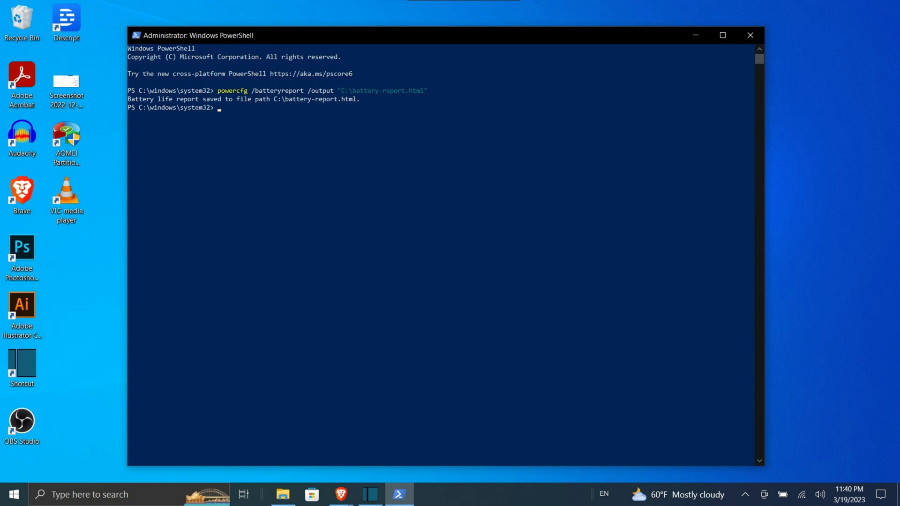
left_click(282, 499)
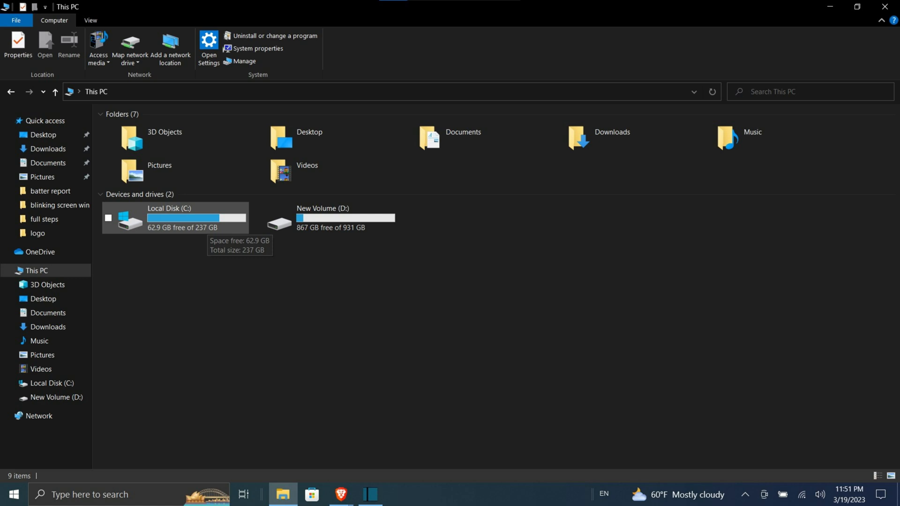
Step: Open battery-report.html from Local Disk (C:) so it displays in the browser
double_click(169, 219)
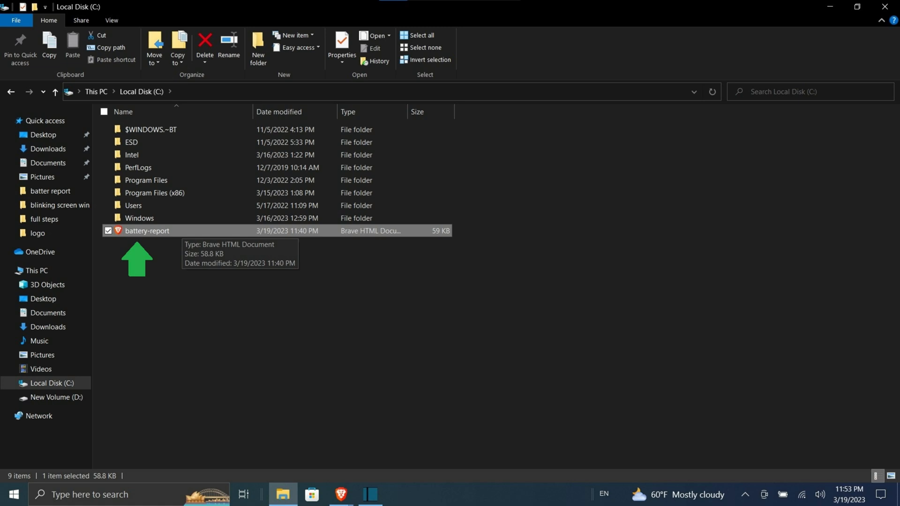
double_click(147, 231)
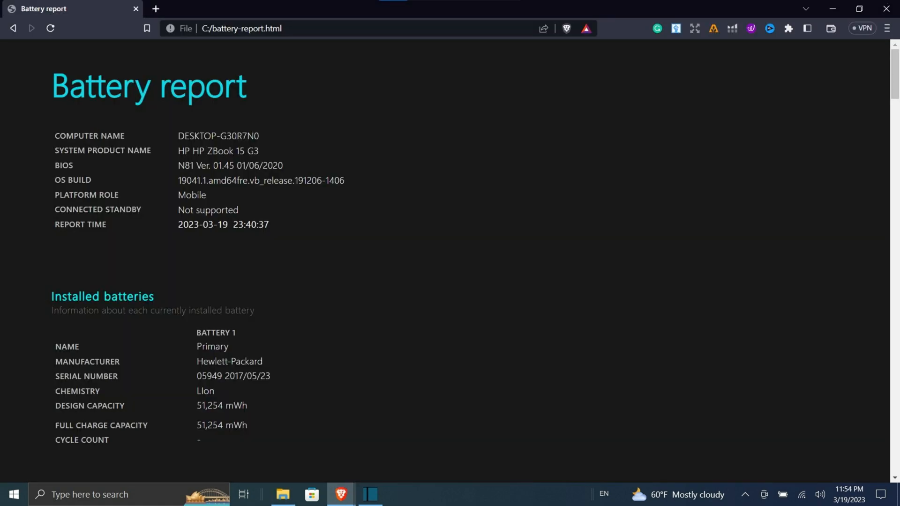
right_click(14, 494)
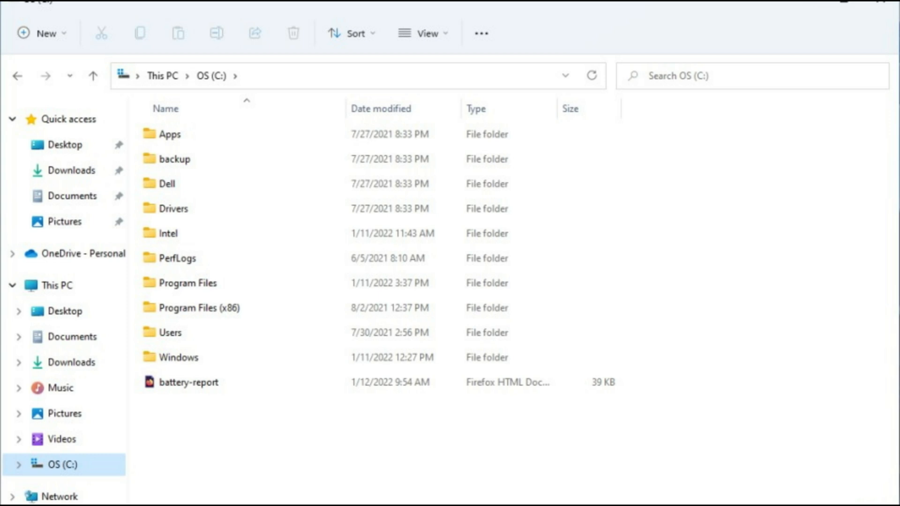
Step: Reopen battery-report.html from OS (C:) to view the system and battery details
double_click(187, 383)
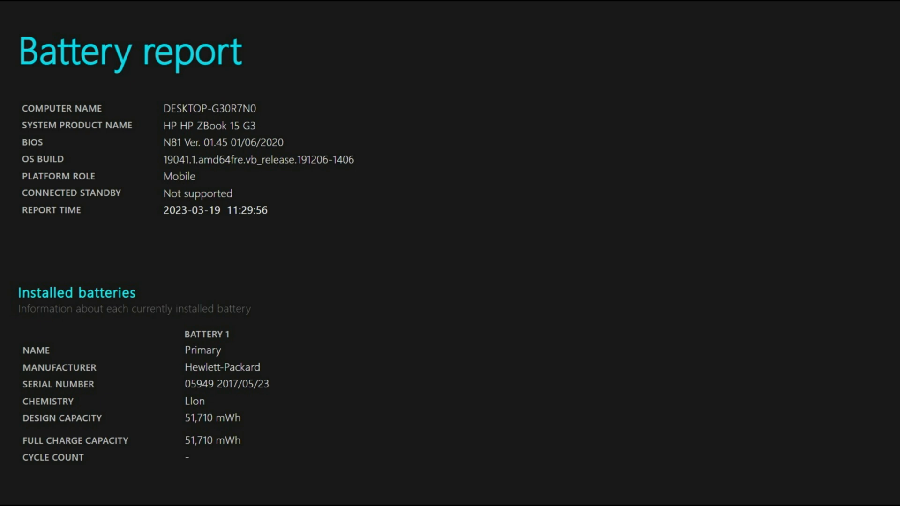
Step: Scroll the report down past Recent usage to the Battery capacity history table
scroll("down", 3)
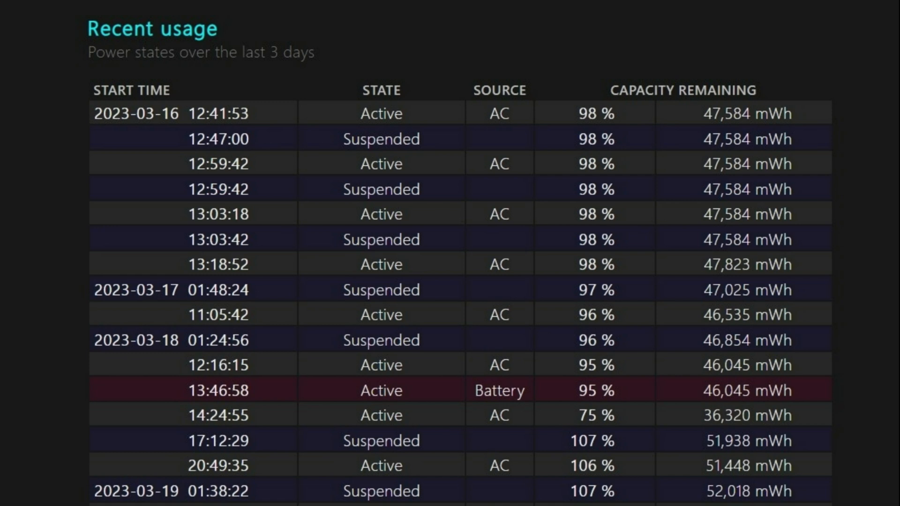
scroll("down", 3)
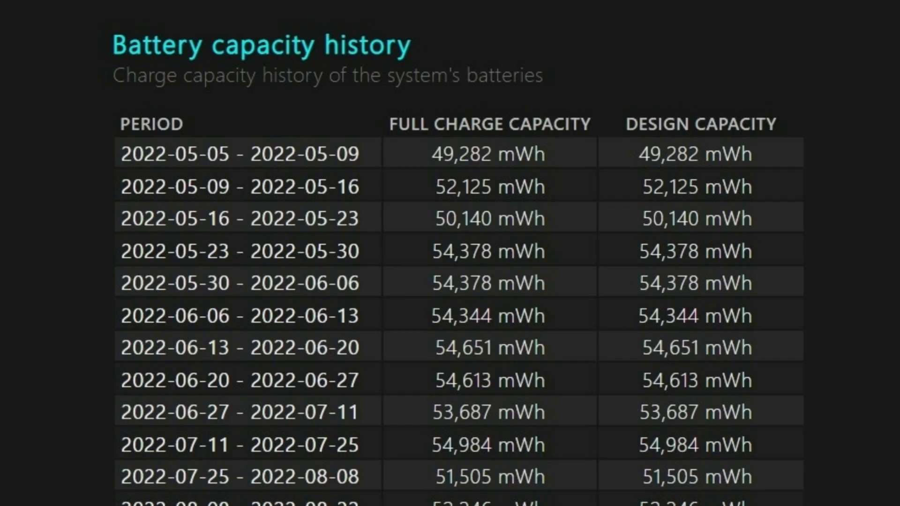